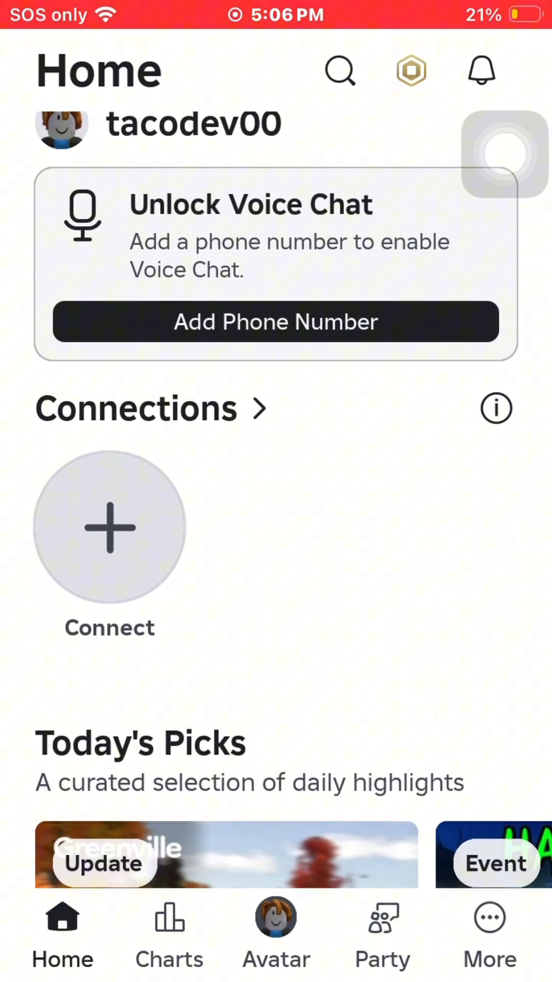
Go to the More menu's Create tile to reach the Creator Hub home page.
{"action": "left_click", "coordinate": [488, 927]}
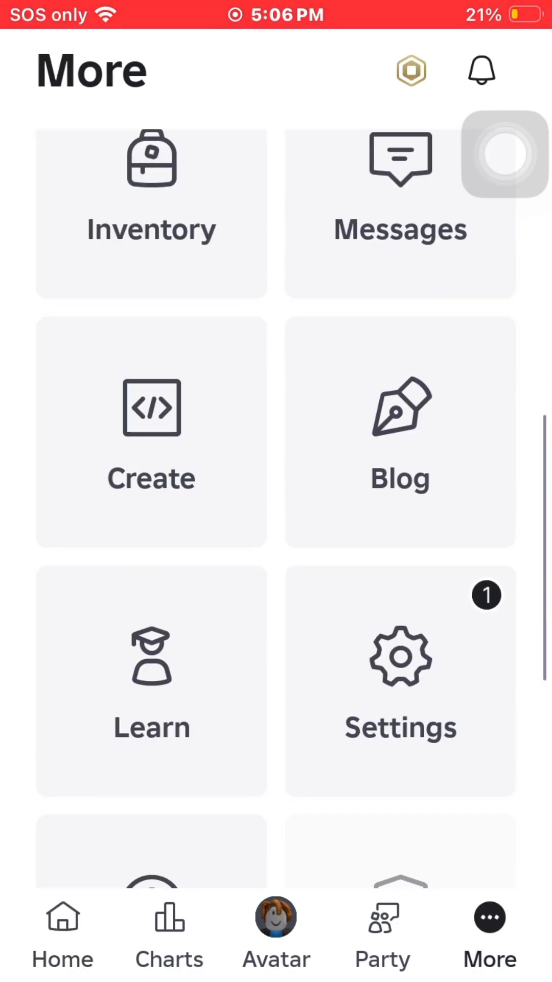
{"action": "left_click", "coordinate": [61, 927]}
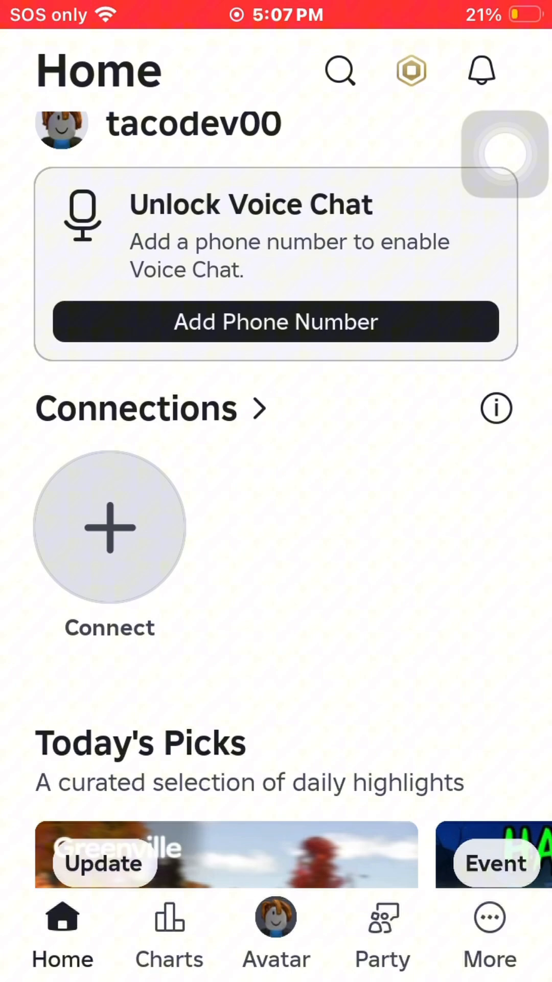
{"action": "left_click", "coordinate": [490, 933]}
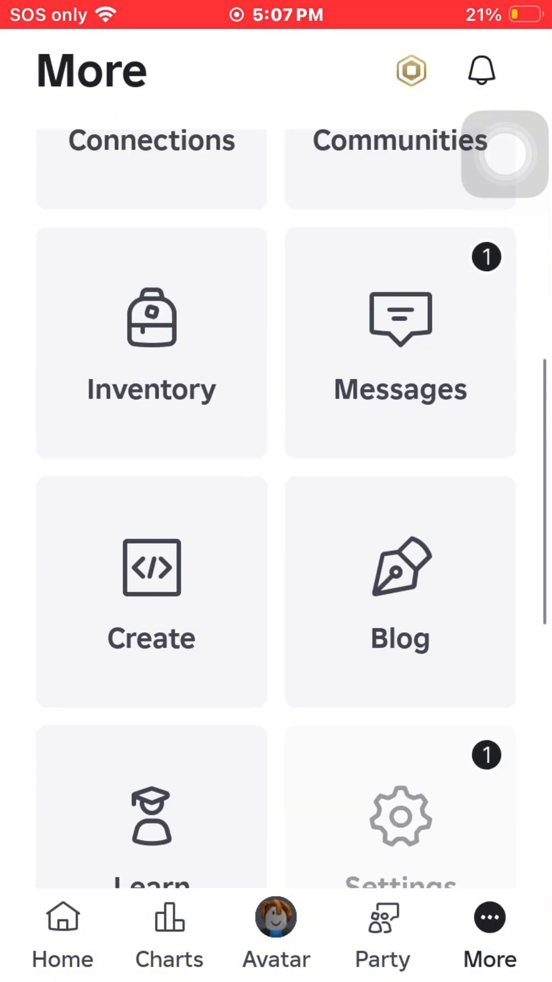
{"action": "left_click", "coordinate": [151, 589]}
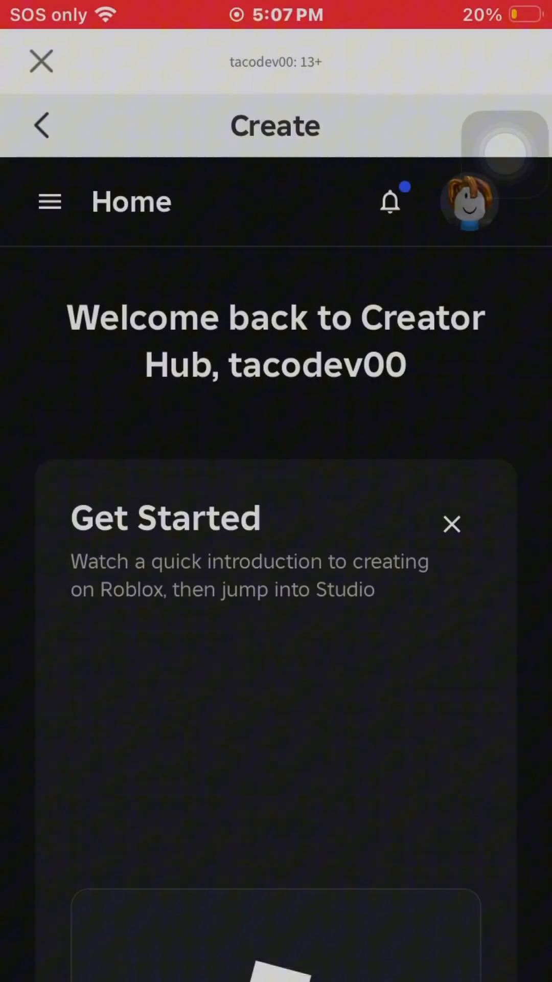
Navigate through the site menu's Open Cloud section to the API Keys page.
{"action": "left_click", "coordinate": [50, 202]}
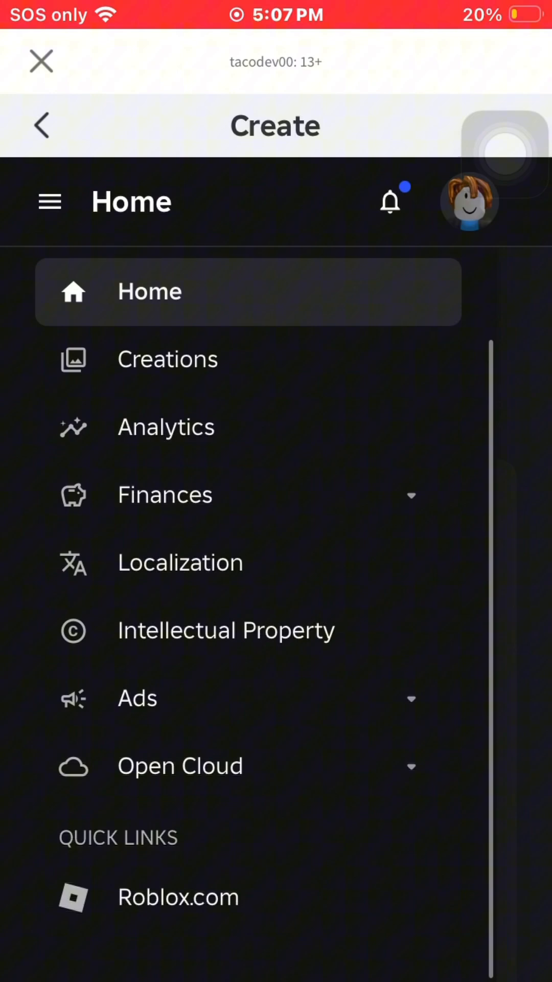
{"action": "left_click", "coordinate": [181, 765]}
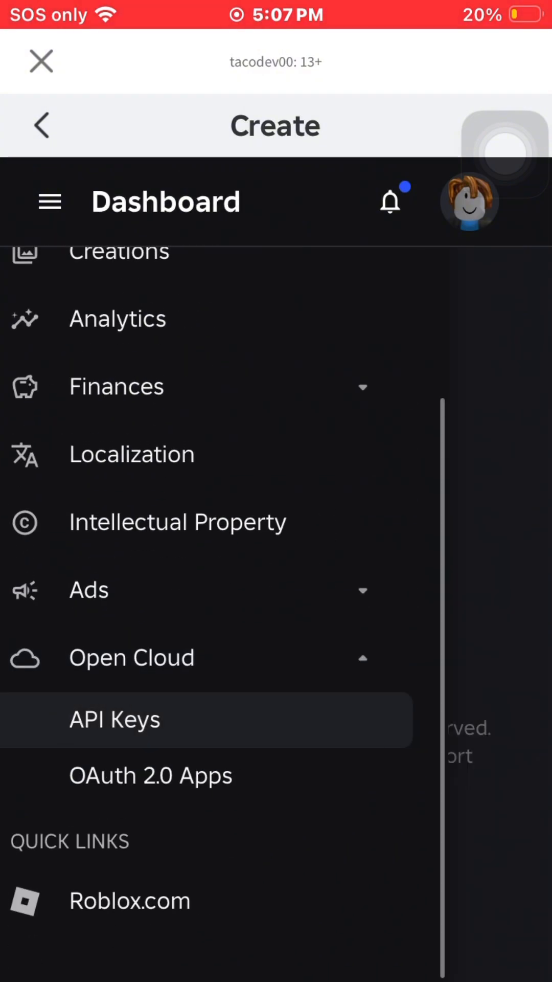
{"action": "left_click", "coordinate": [114, 719]}
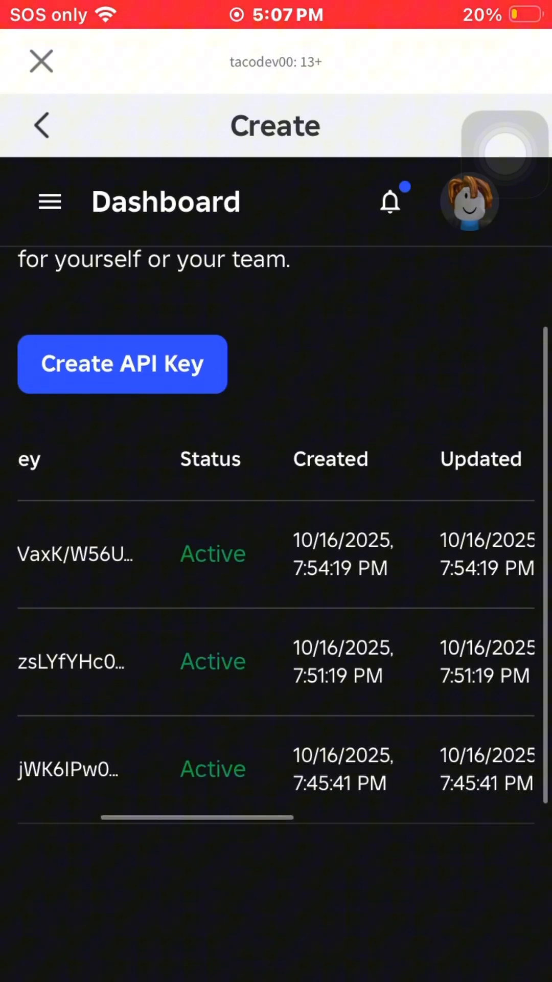
Start a new API key described as 'apitutorial' and show the API system list.
{"action": "left_click", "coordinate": [122, 363]}
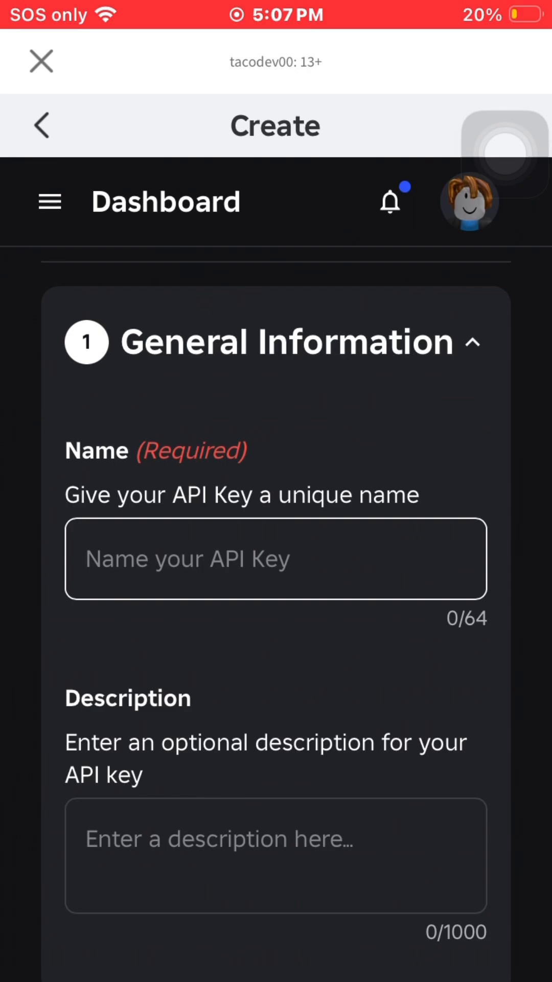
{"action": "type", "text": "no"}
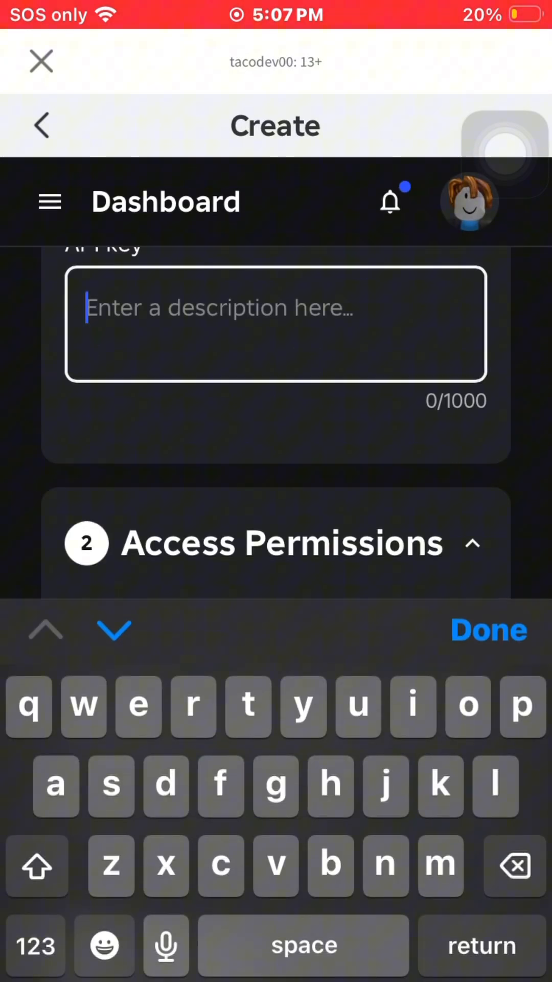
{"action": "type", "text": "apol"}
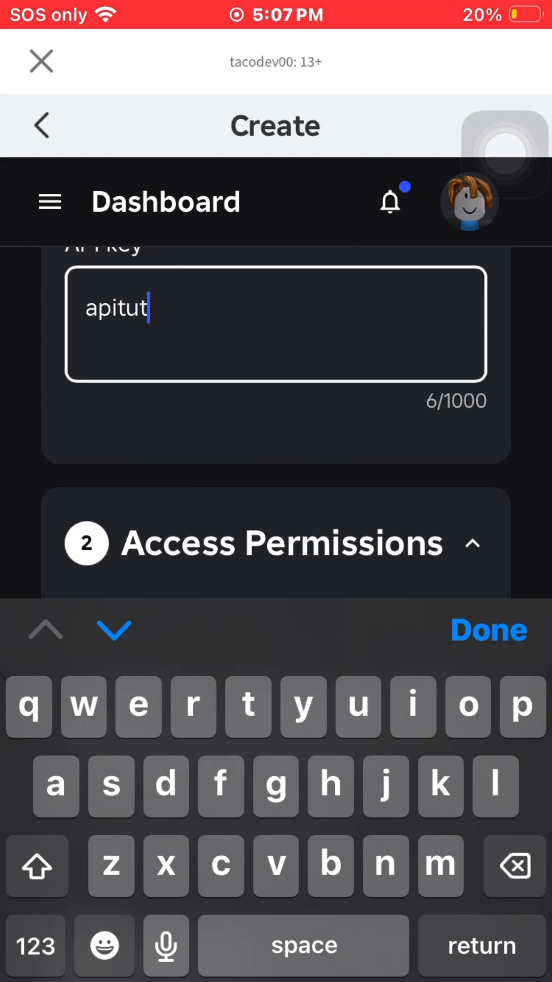
{"action": "type", "text": "orial"}
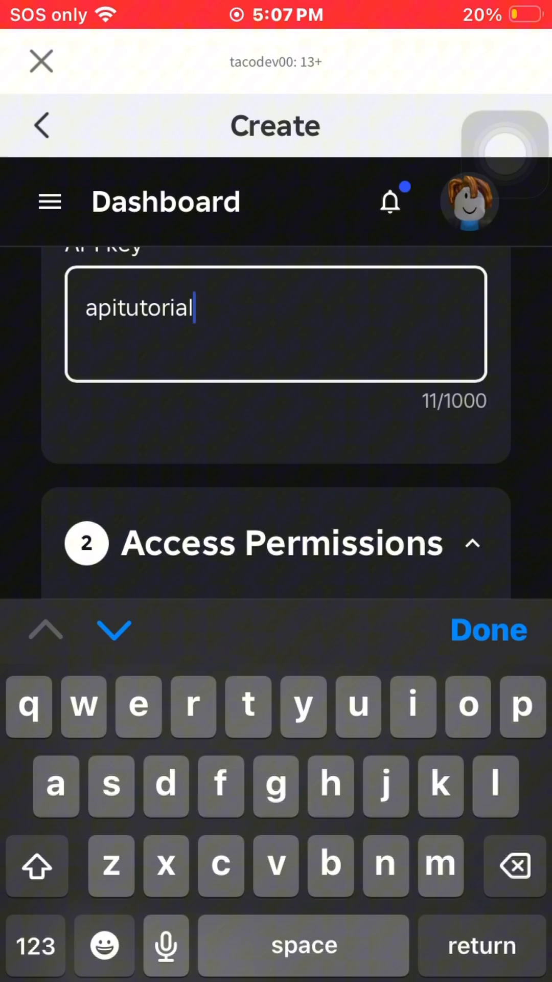
{"action": "left_click", "coordinate": [489, 630]}
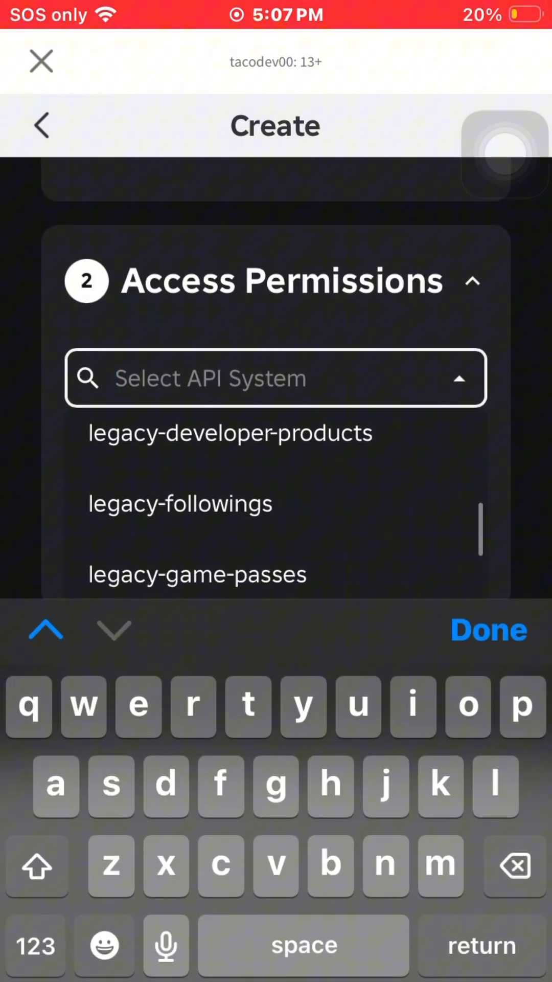
Add universe-places write permission, restricted to tacodev00's Place experience.
{"action": "scroll", "scroll_direction": "down", "scroll_amount": 3}
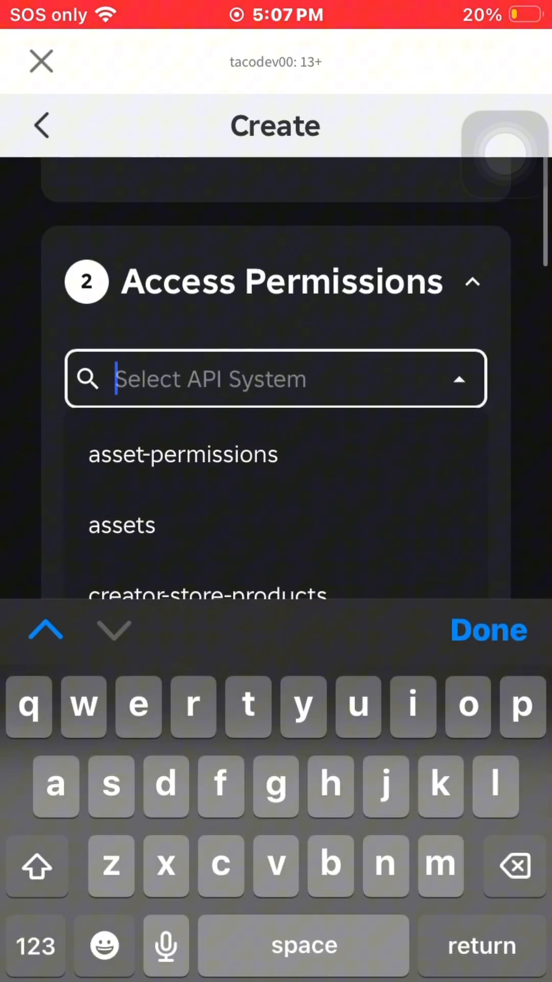
{"action": "left_click", "coordinate": [488, 631]}
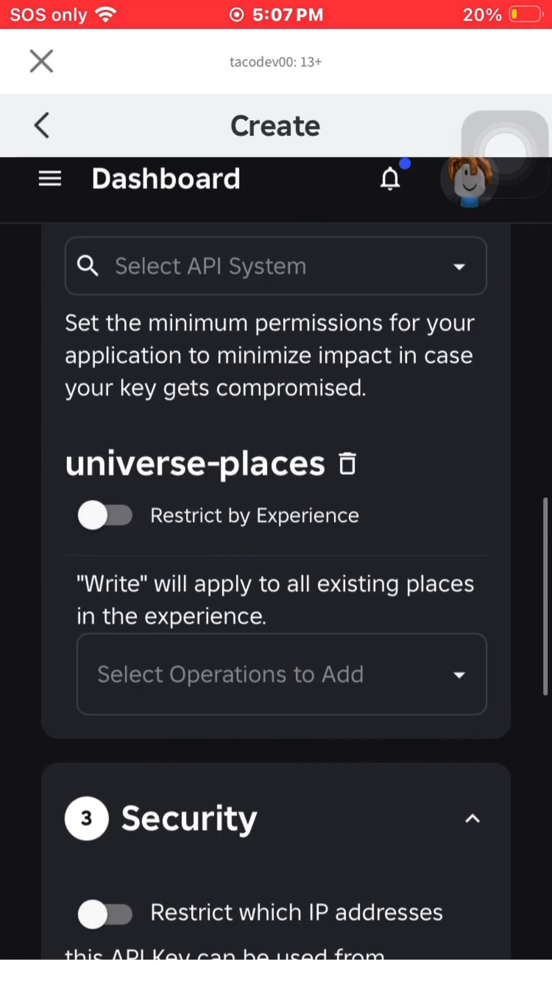
{"action": "left_click", "coordinate": [106, 515]}
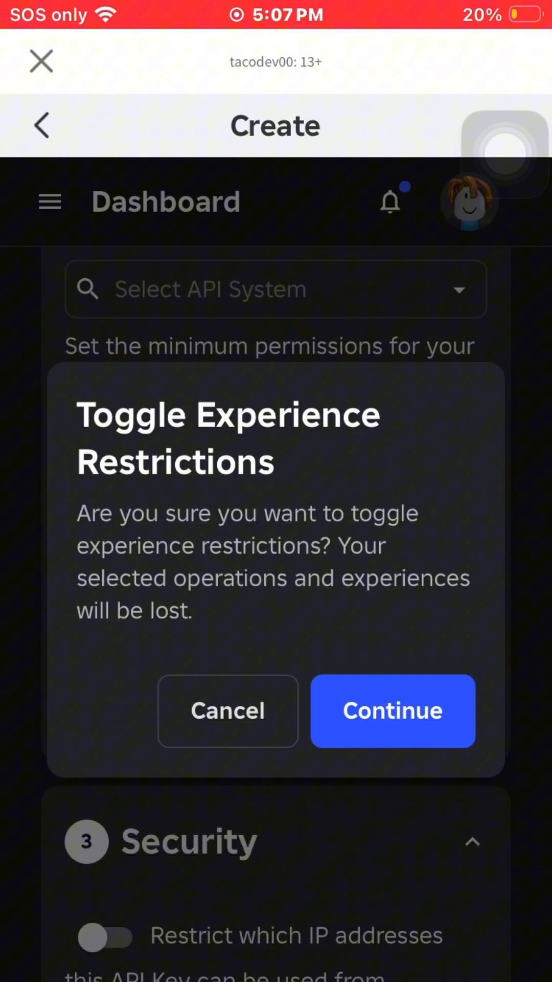
{"action": "left_click", "coordinate": [393, 711]}
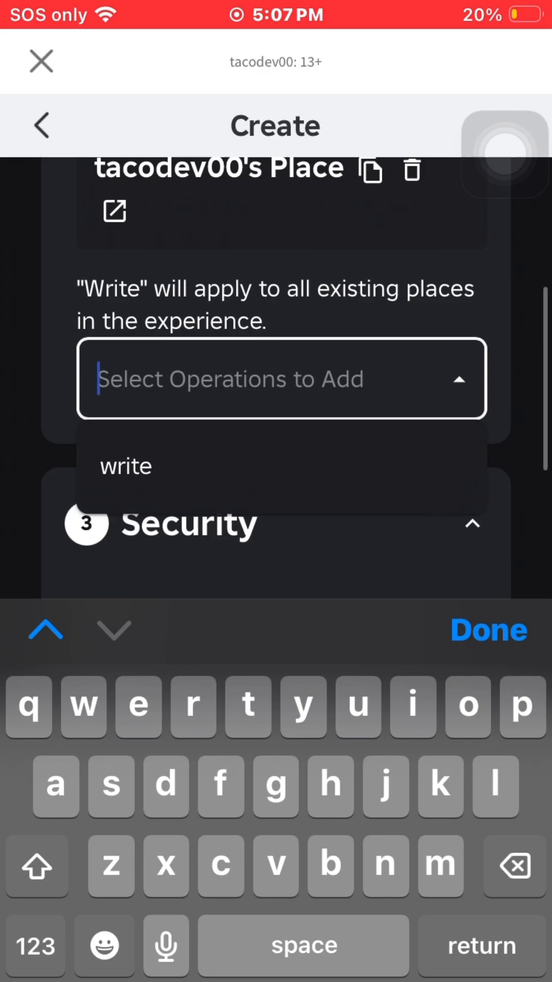
{"action": "left_click", "coordinate": [489, 629]}
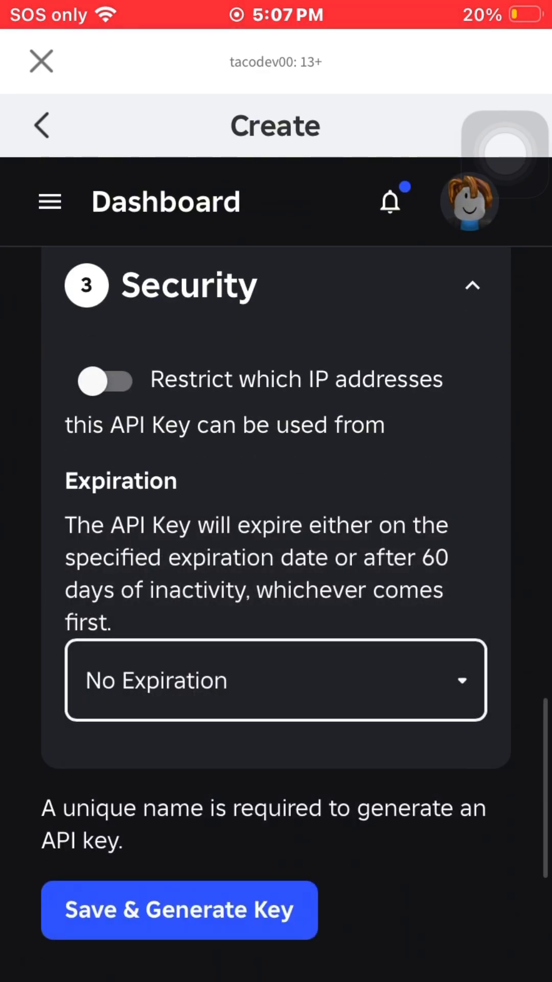
Restrict the key to accepted IP 0.0.0.0/0 and keep No Expiration.
{"action": "left_click", "coordinate": [105, 380]}
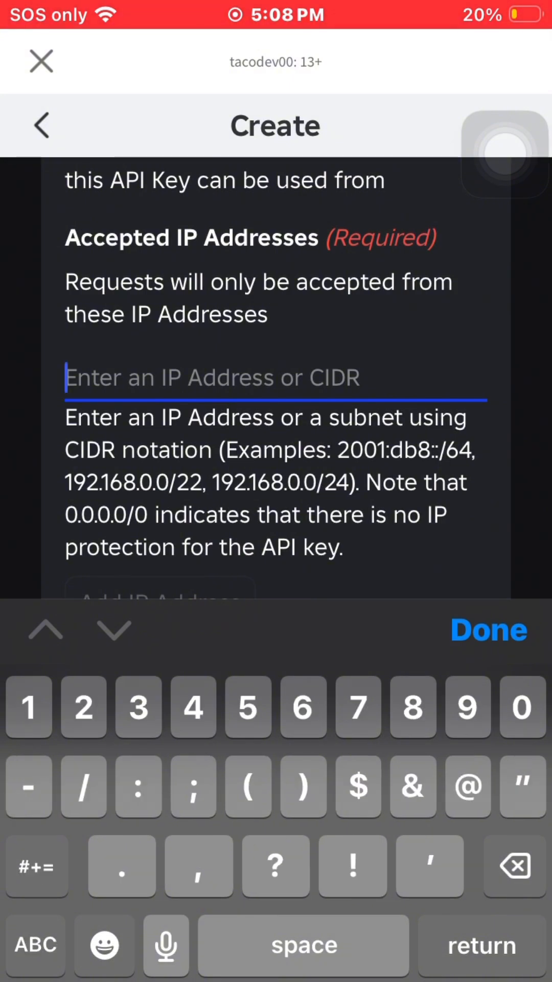
{"action": "left_click", "coordinate": [522, 707]}
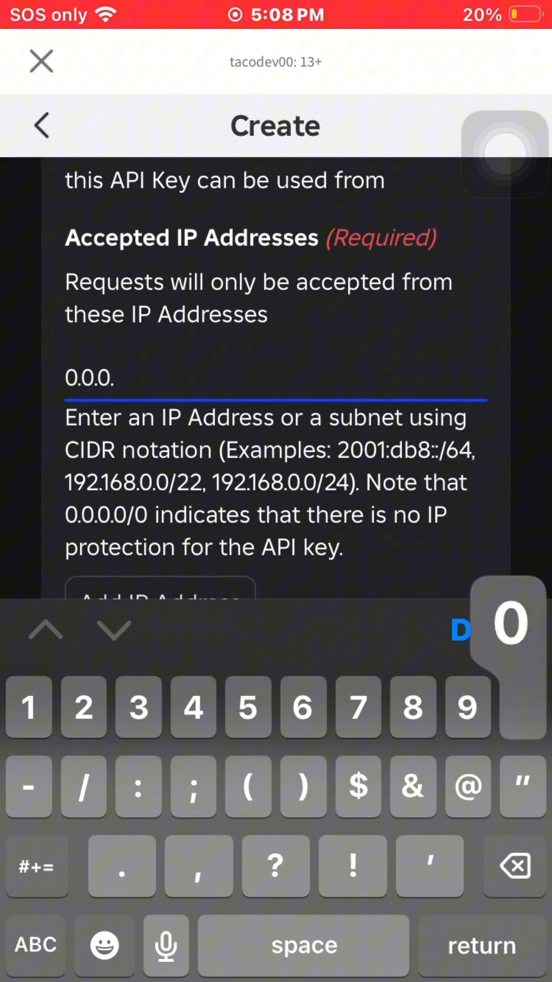
{"action": "type", "text": "0/"}
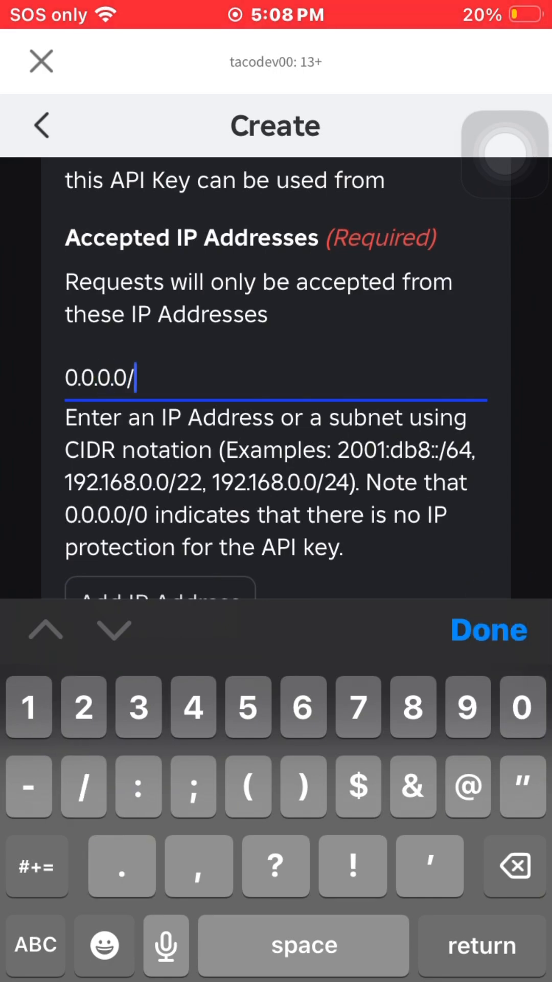
{"action": "left_click", "coordinate": [488, 630]}
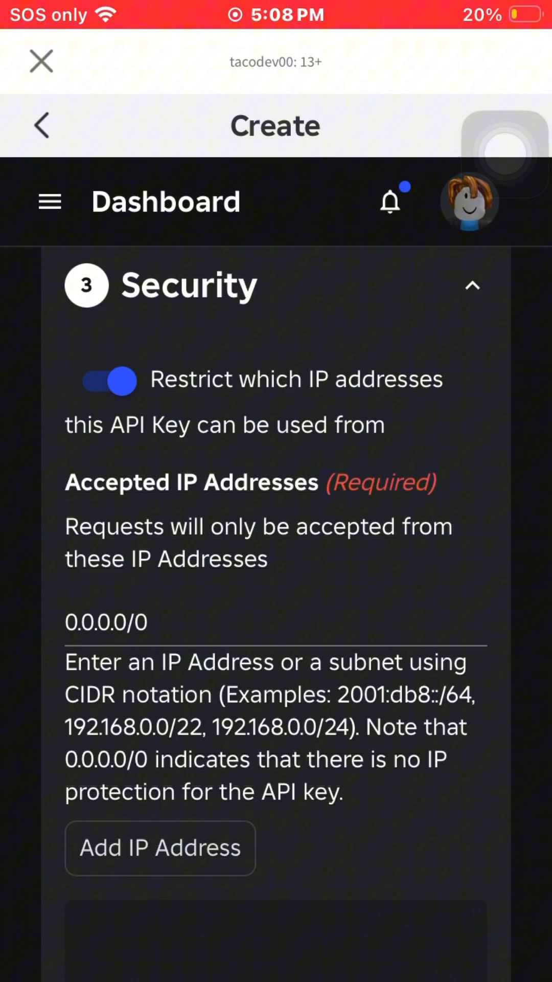
{"action": "scroll", "scroll_direction": "down", "scroll_amount": 3}
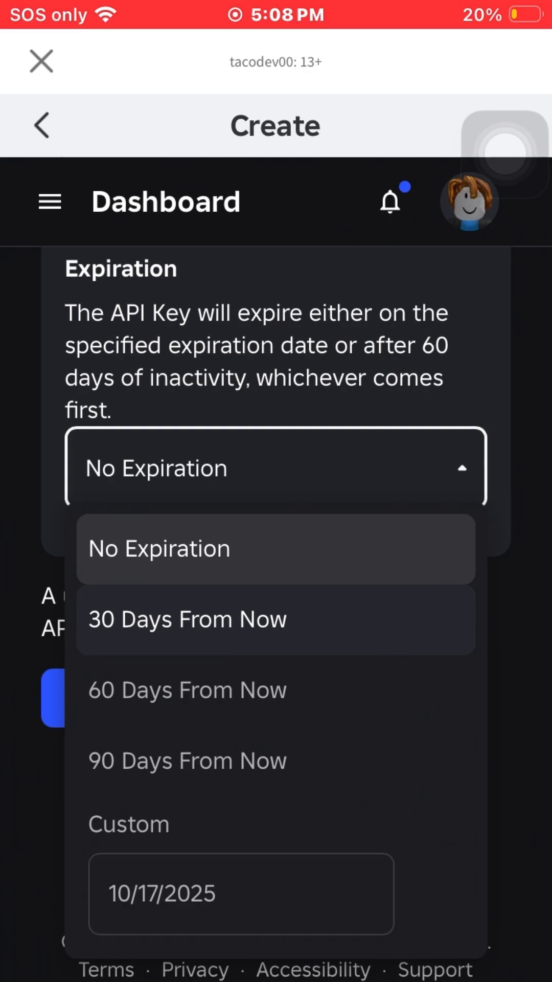
{"action": "left_click", "coordinate": [159, 549]}
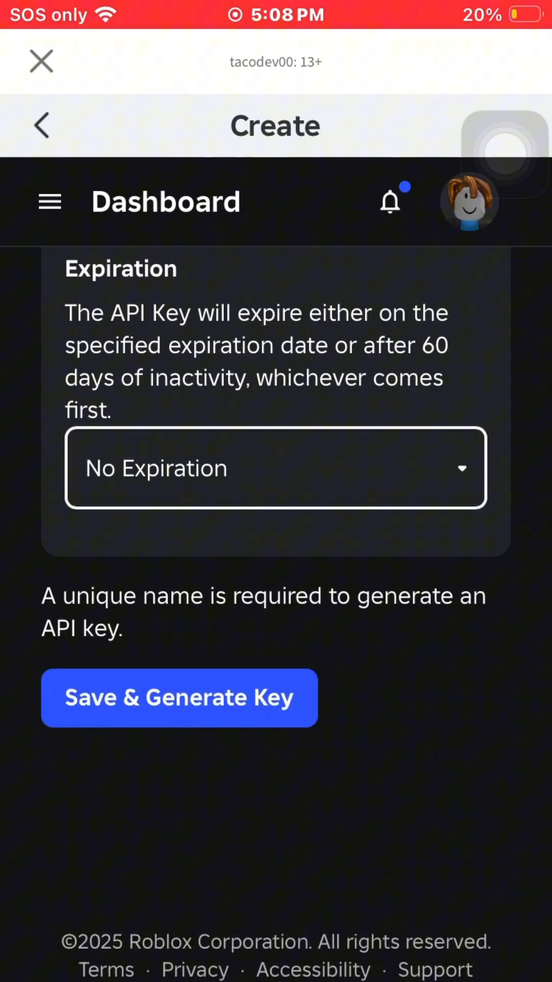
Generate the API key, copy its secret, and close the dashboard.
{"action": "left_click", "coordinate": [179, 697]}
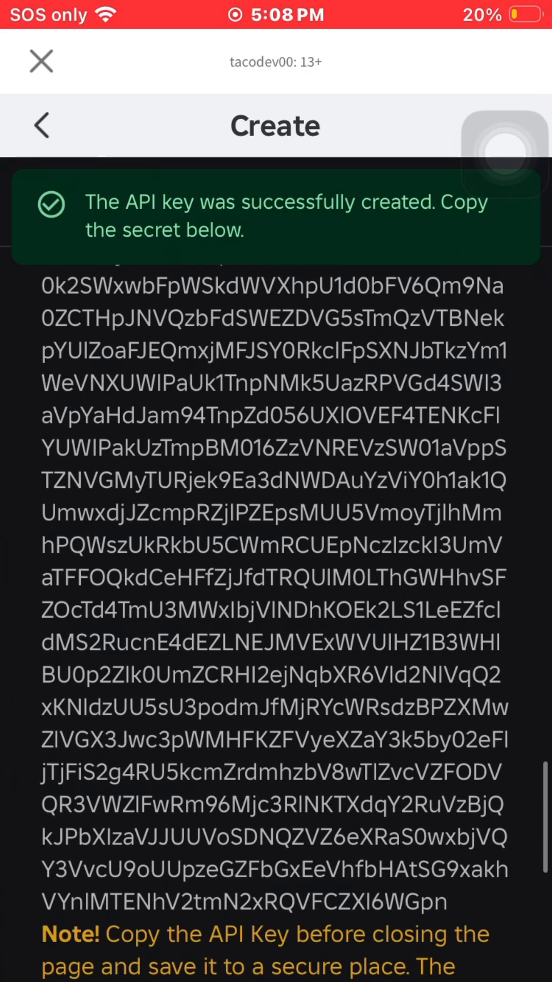
{"action": "left_click", "coordinate": [188, 527]}
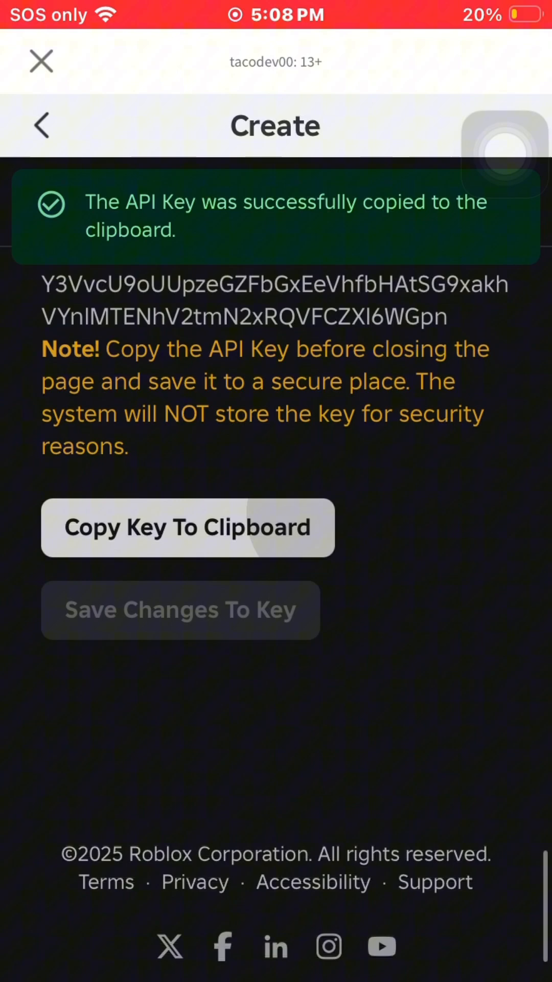
{"action": "left_click", "coordinate": [41, 61]}
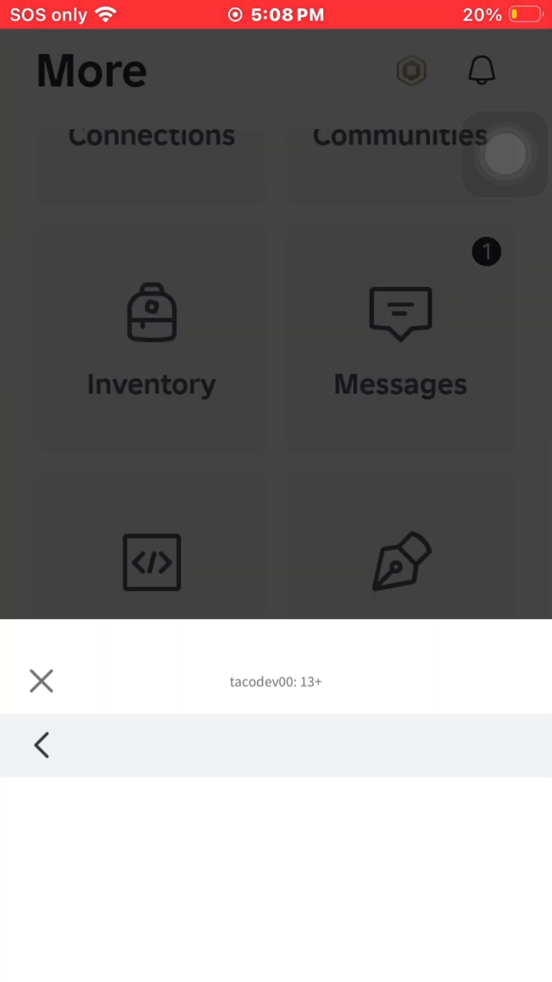
Launch Studio Lite from the home feed's Continue row.
{"action": "left_click", "coordinate": [41, 682]}
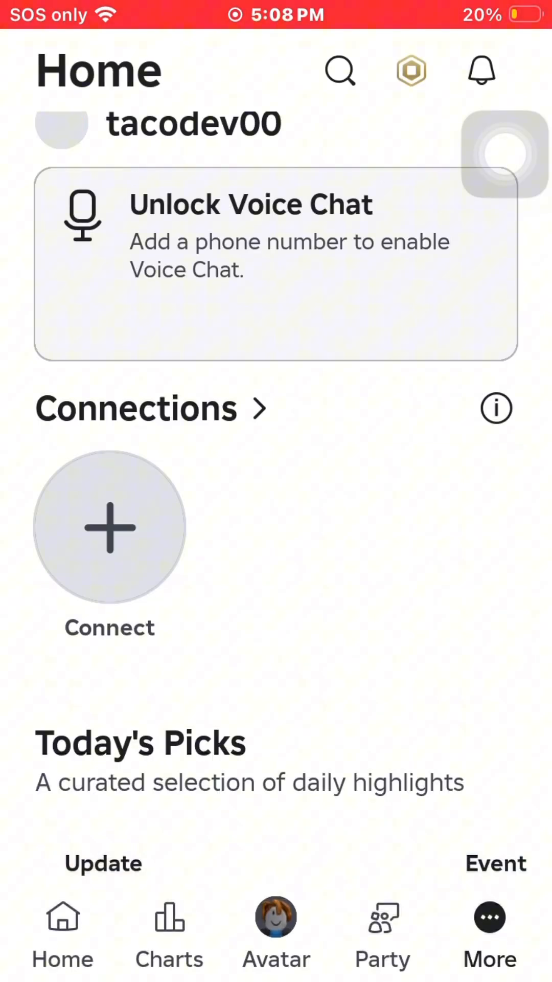
{"action": "scroll", "scroll_direction": "down", "scroll_amount": 3}
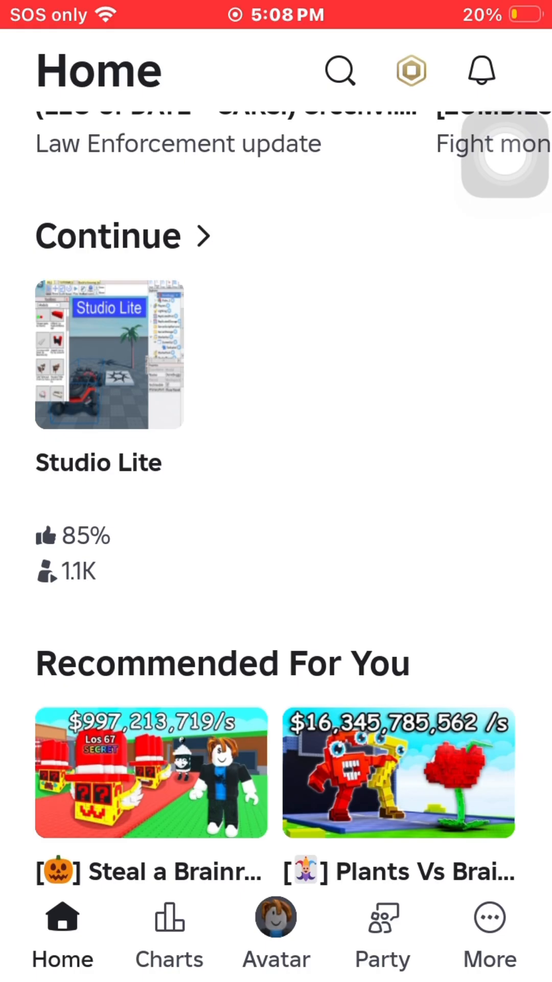
{"action": "left_click", "coordinate": [109, 360]}
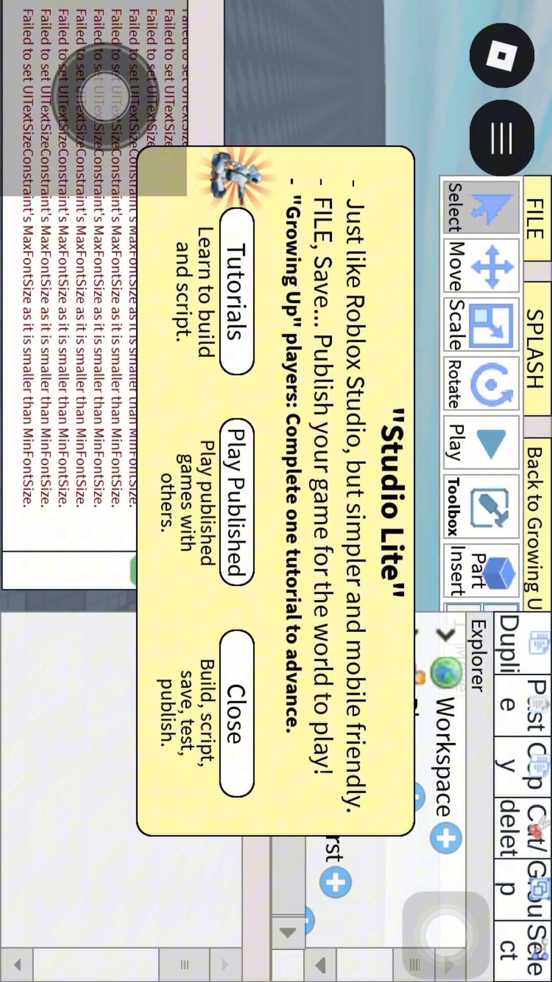
Dismiss the Studio Lite splash and open FILE > Save As for a new game.
{"action": "left_click", "coordinate": [231, 705]}
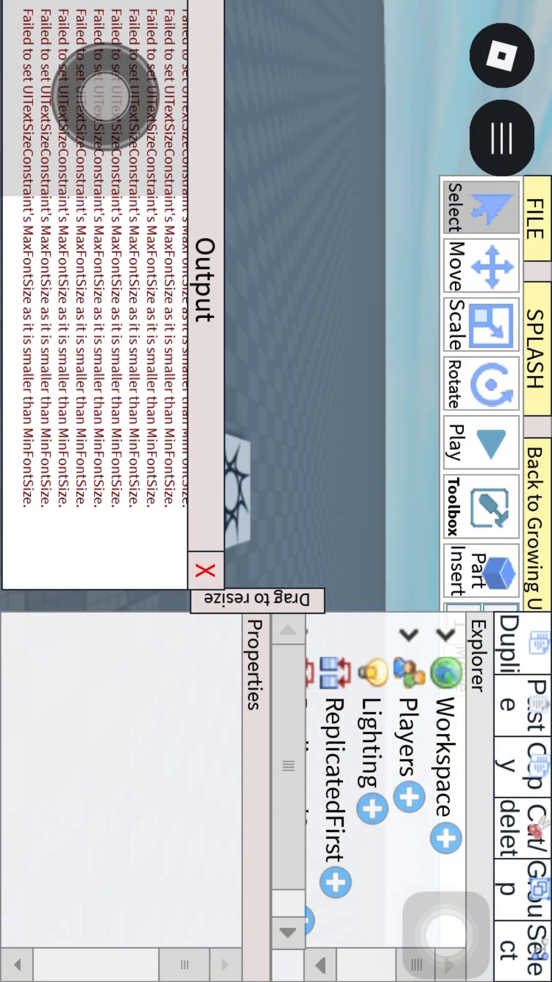
{"action": "left_click", "coordinate": [204, 572]}
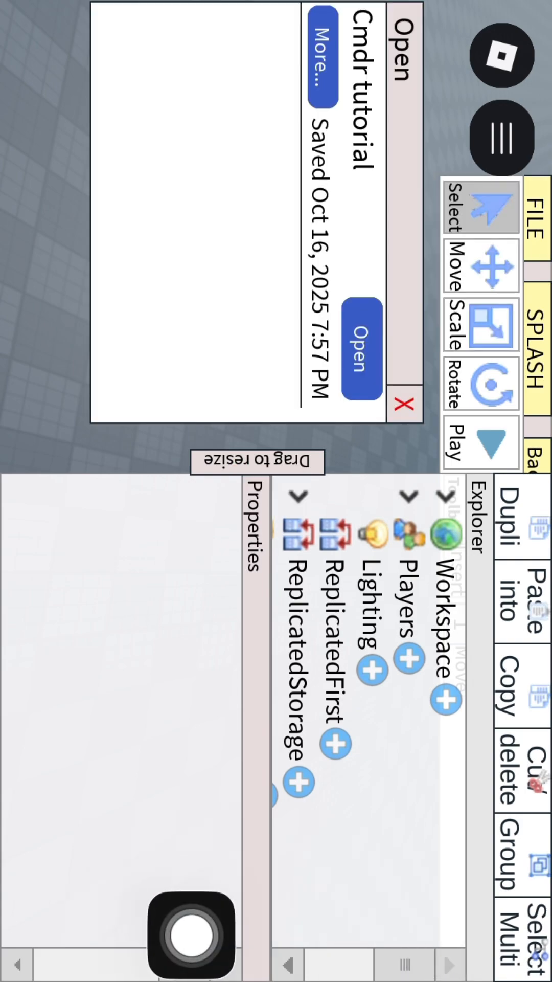
{"action": "left_click", "coordinate": [360, 360]}
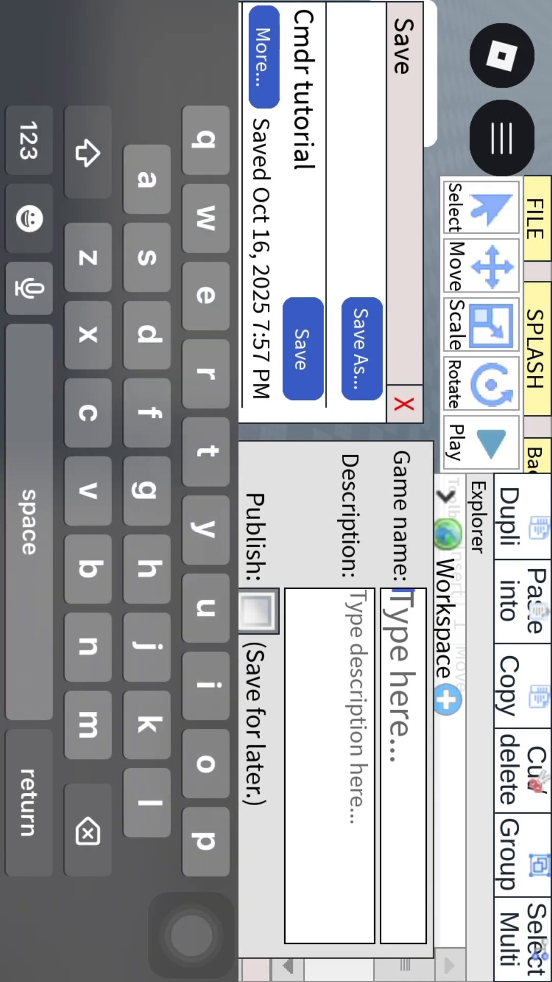
Save the game as 'api tutorial' with description 'api' and publishing enabled.
{"action": "type", "text": "i tutorial"}
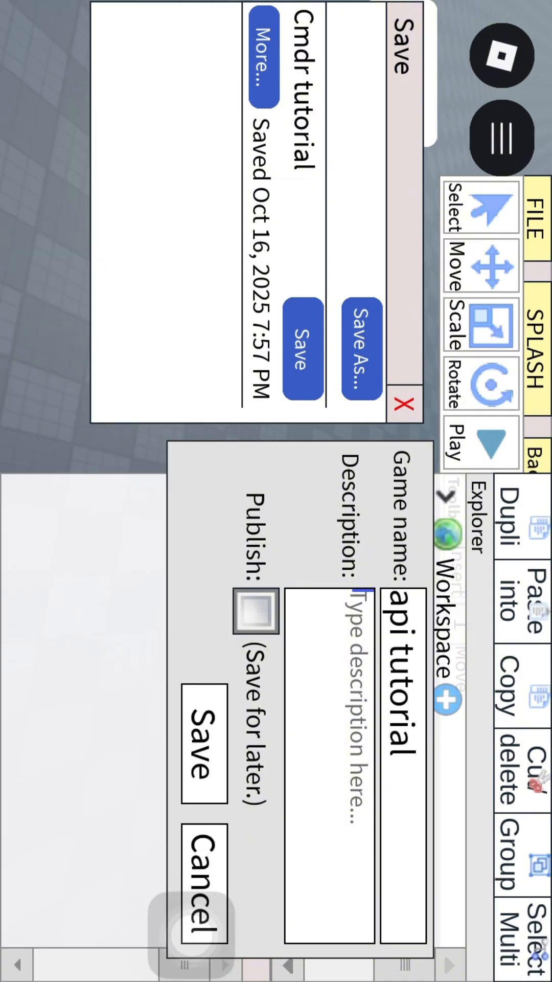
{"action": "left_click", "coordinate": [338, 626]}
{"action": "type", "text": "api"}
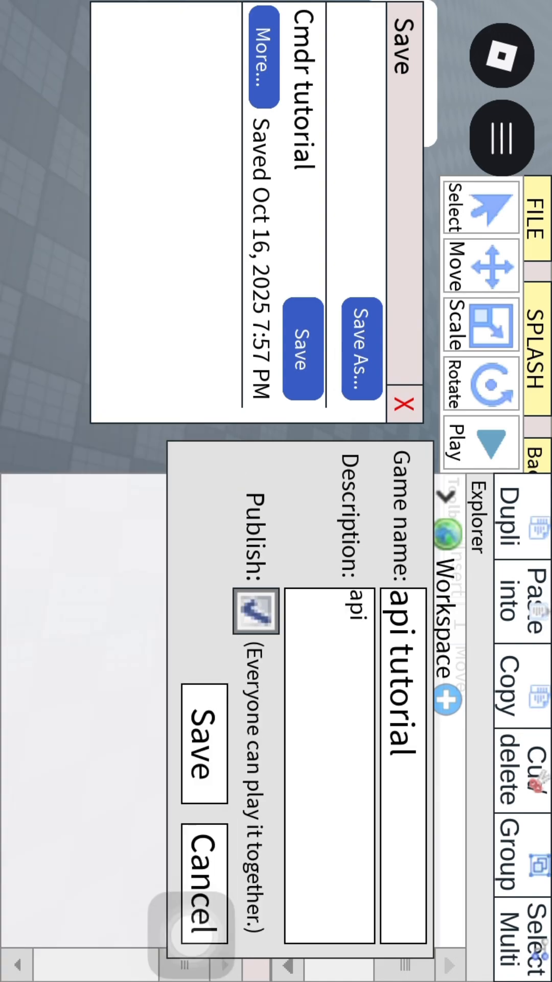
{"action": "left_click", "coordinate": [201, 751]}
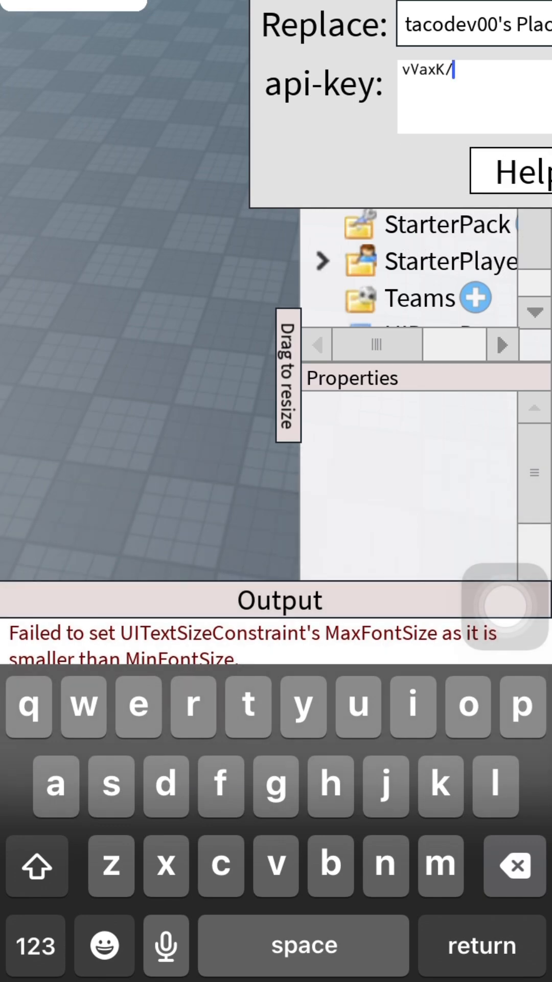
Paste the API key, publish 'api tutorial', and check the Output window.
{"action": "left_click", "coordinate": [513, 867]}
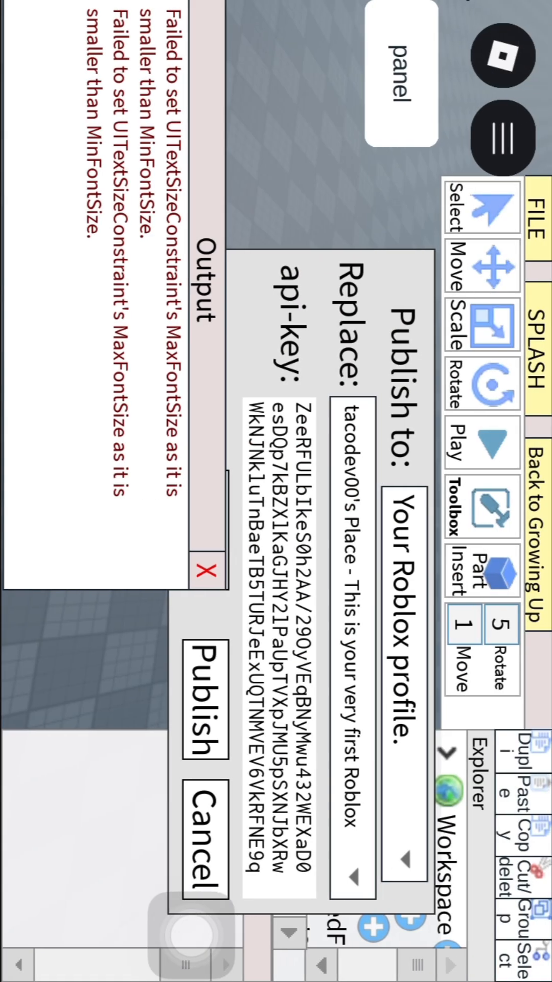
{"action": "left_click", "coordinate": [204, 707]}
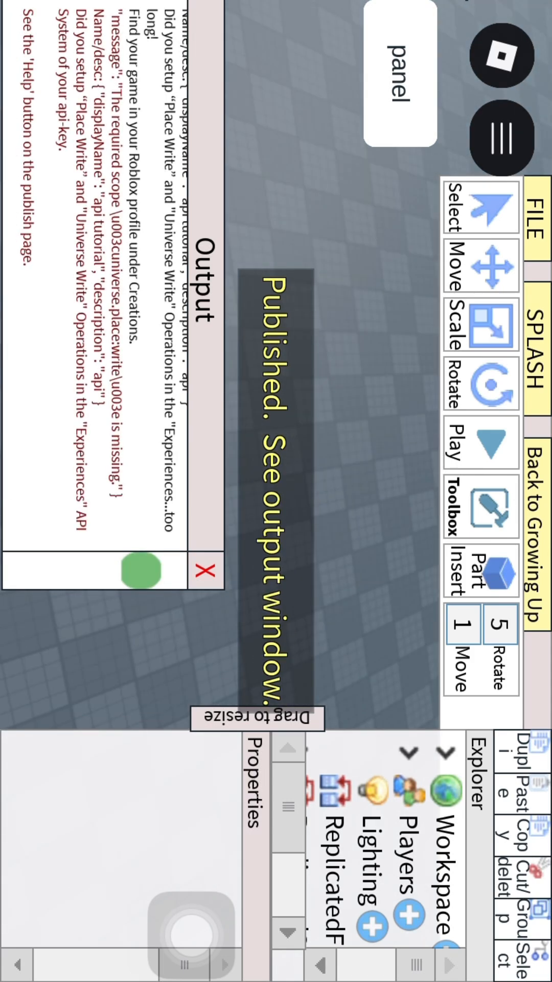
{"action": "left_click", "coordinate": [142, 571]}
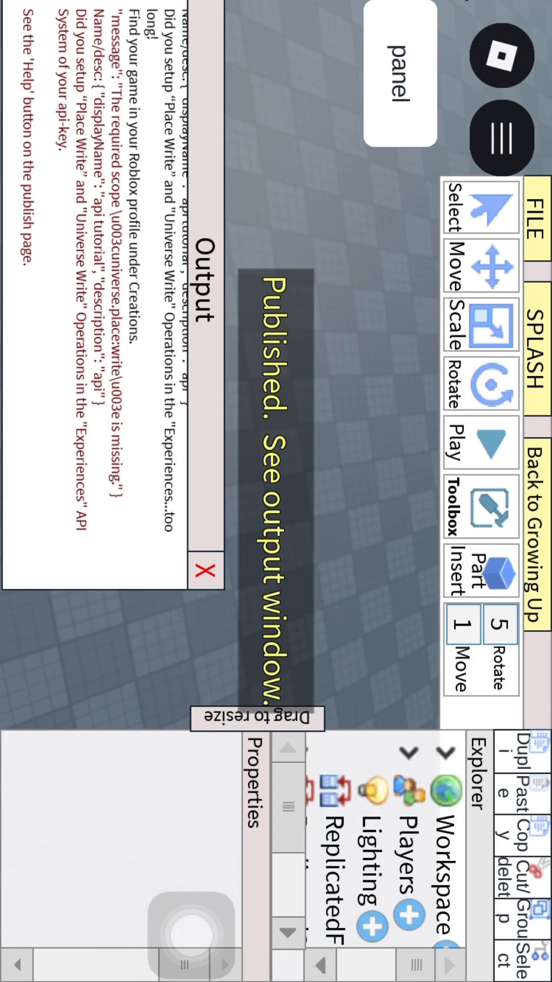